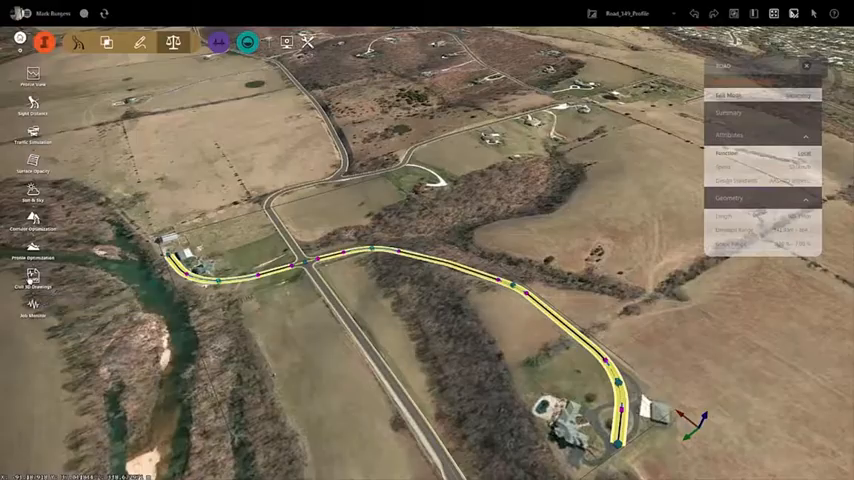
Export the selected yellow design road to Civil 3D through the export wizard
left_click(32, 282)
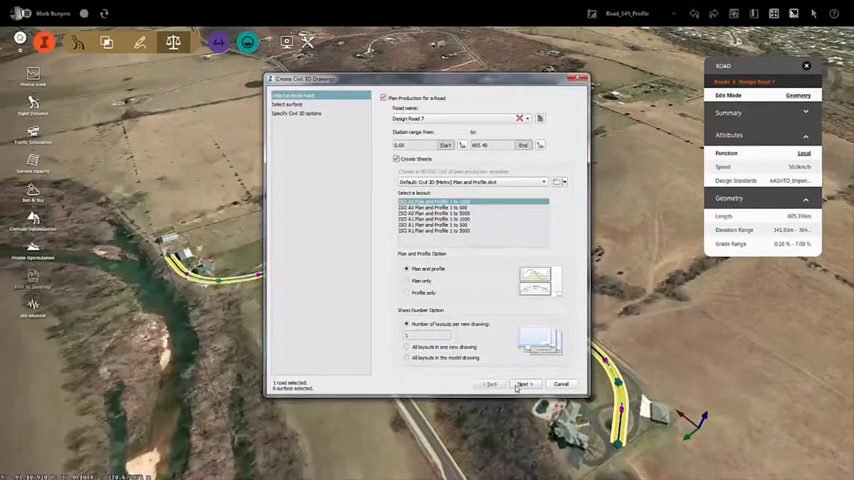
left_click(520, 384)
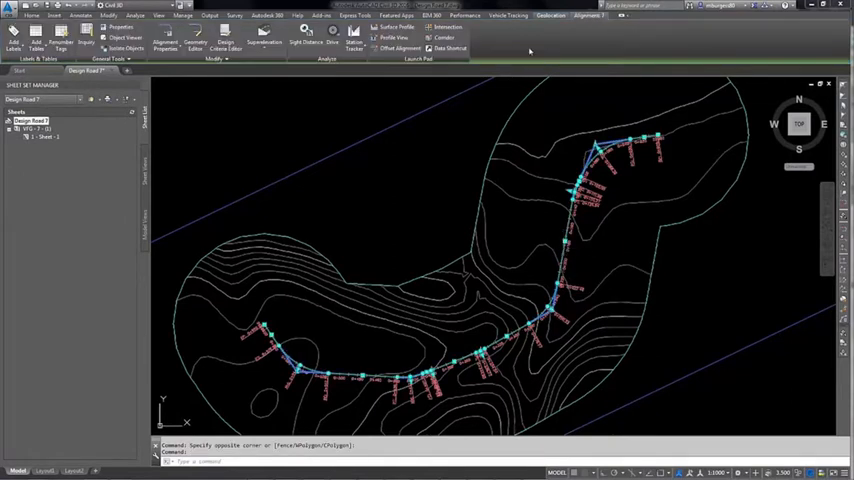
Create a profile view for the road alignment with the chosen profile view style
left_click(396, 32)
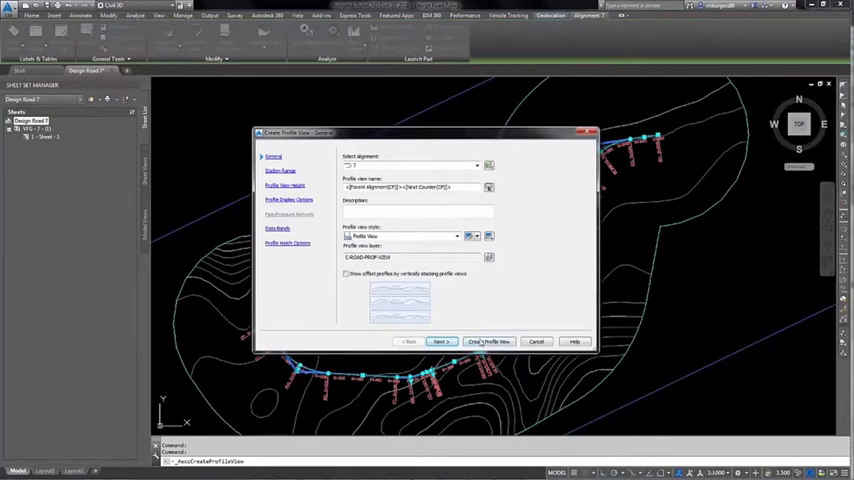
left_click(488, 340)
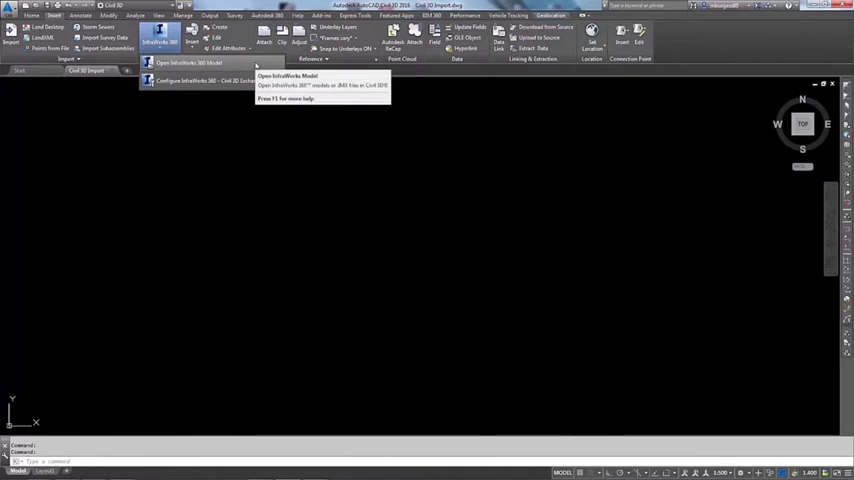
Open the InfraWorks bridge model into the drawing, showing the red deck and piles over terrain
left_click(188, 64)
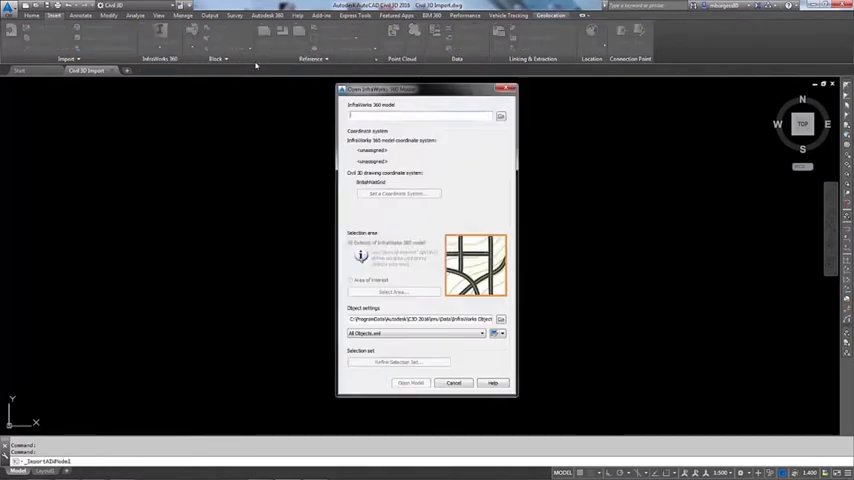
left_click(410, 384)
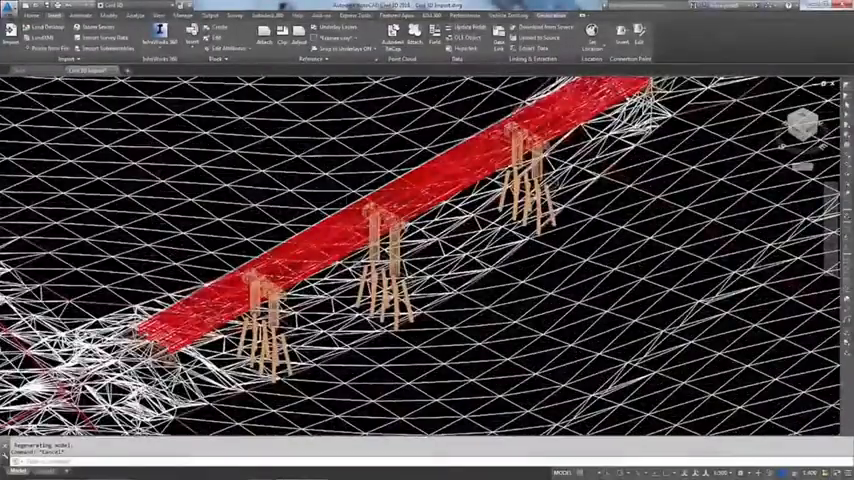
Isolate the bridge deck and piles from the terrain mesh and view them from another angle
right_click(420, 290)
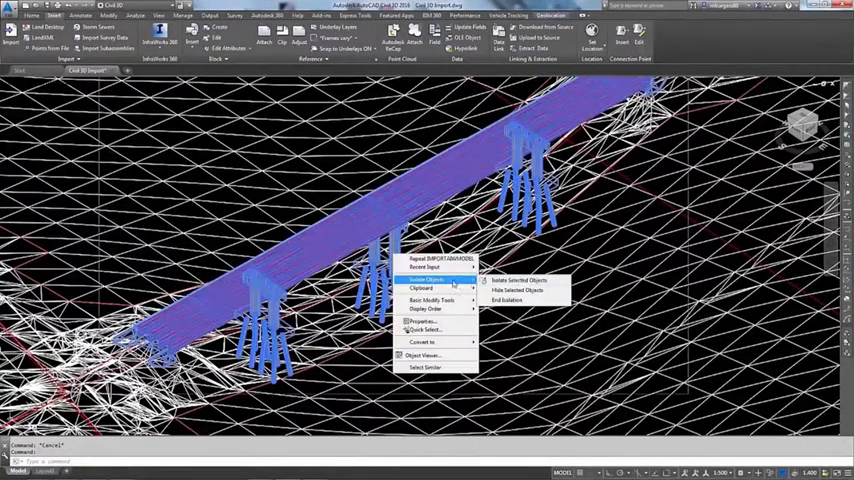
left_click(518, 280)
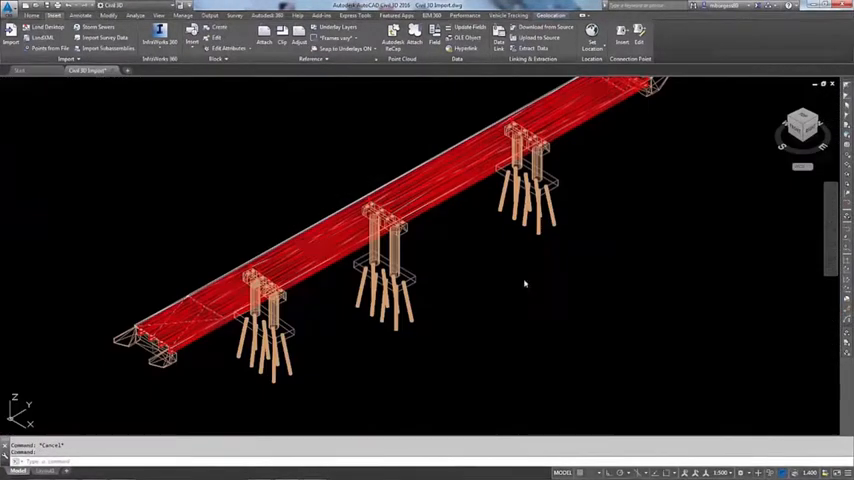
left_click_drag(520, 284, 480, 260)
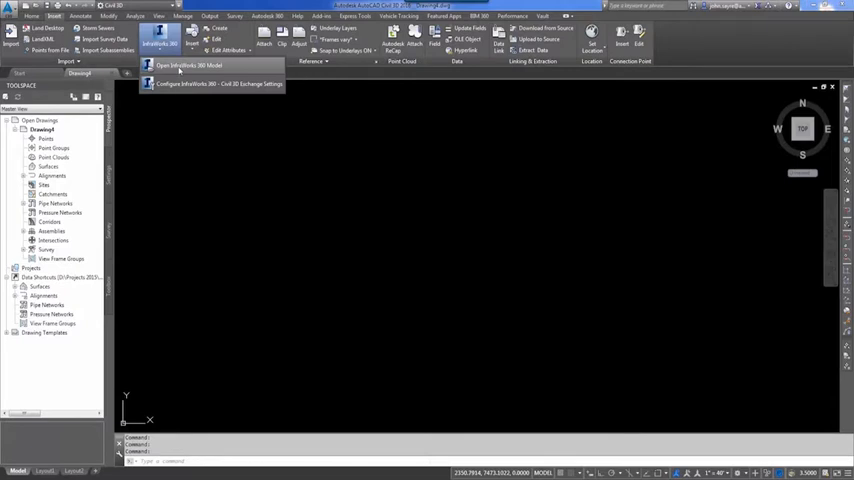
Import the InfraWorks model with the chosen object settings into the drawing
left_click(188, 64)
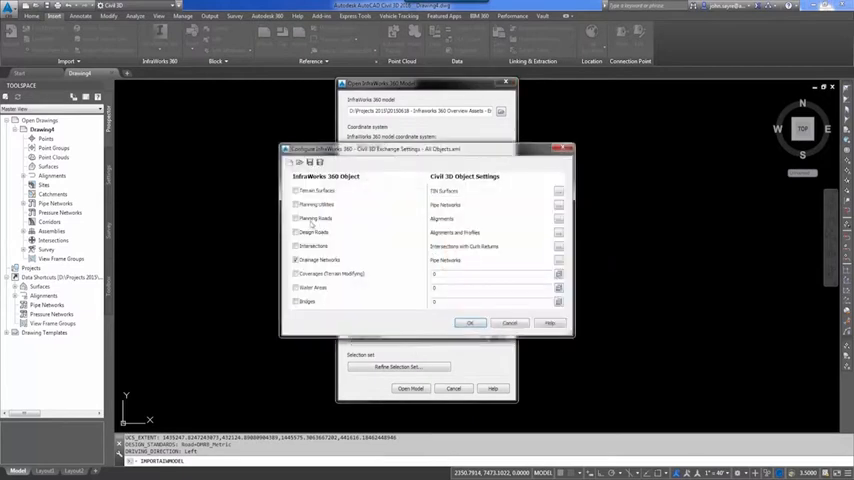
left_click(470, 324)
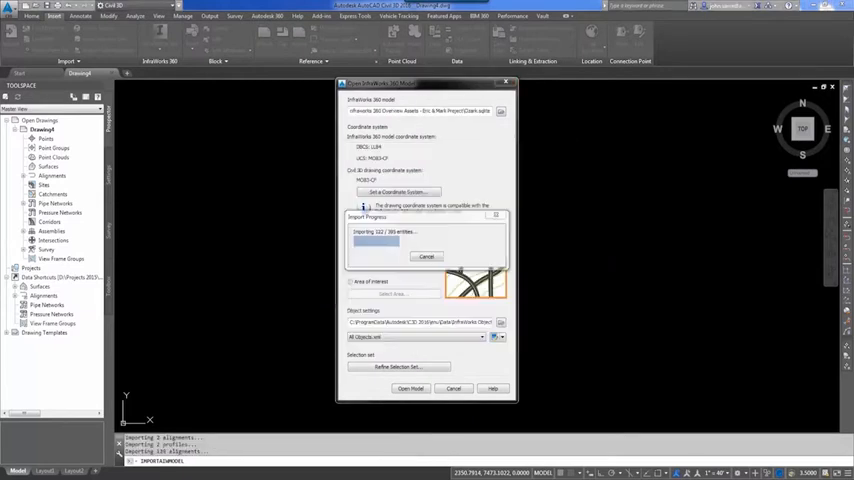
left_click(410, 388)
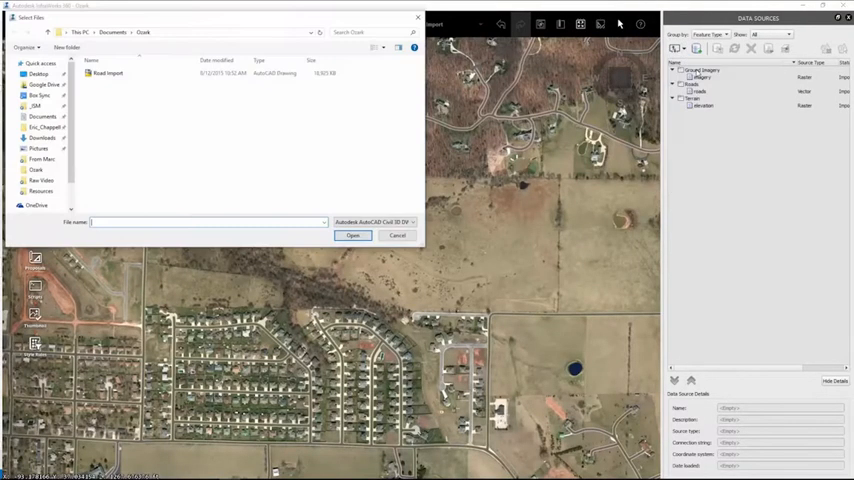
Add the Civil 3D road drawing as an InfraWorks data source and play the drive-along storyboard
left_click(352, 236)
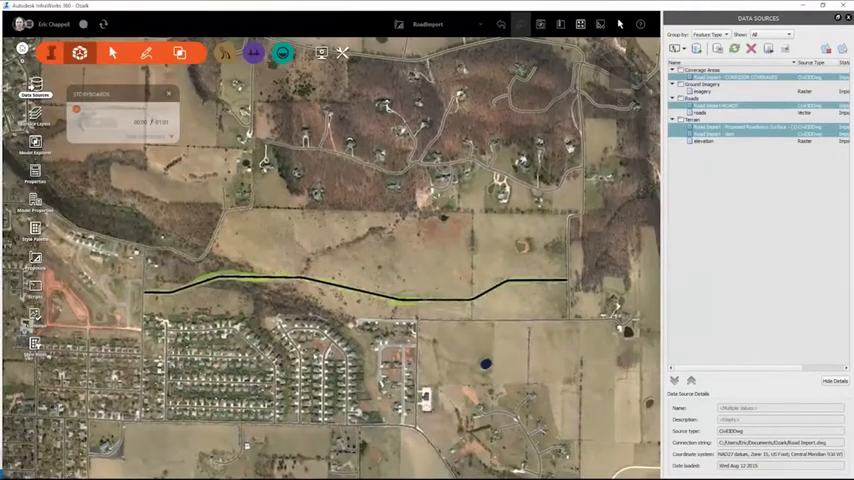
left_click(76, 110)
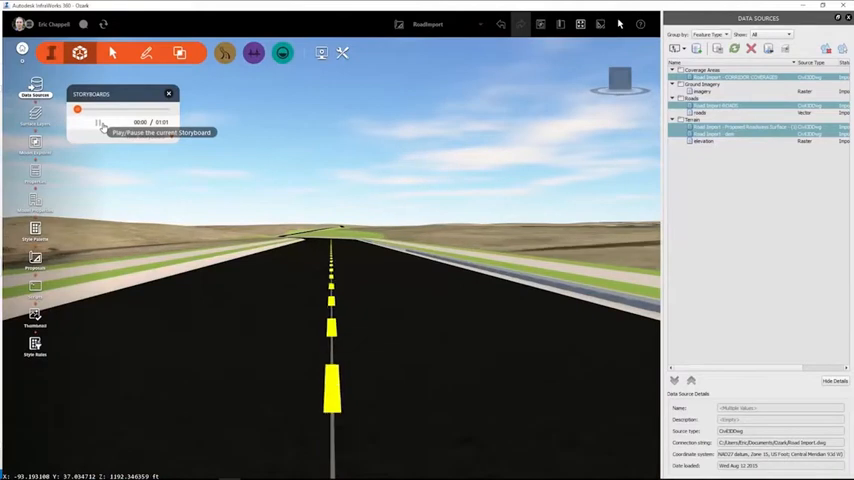
left_click(100, 122)
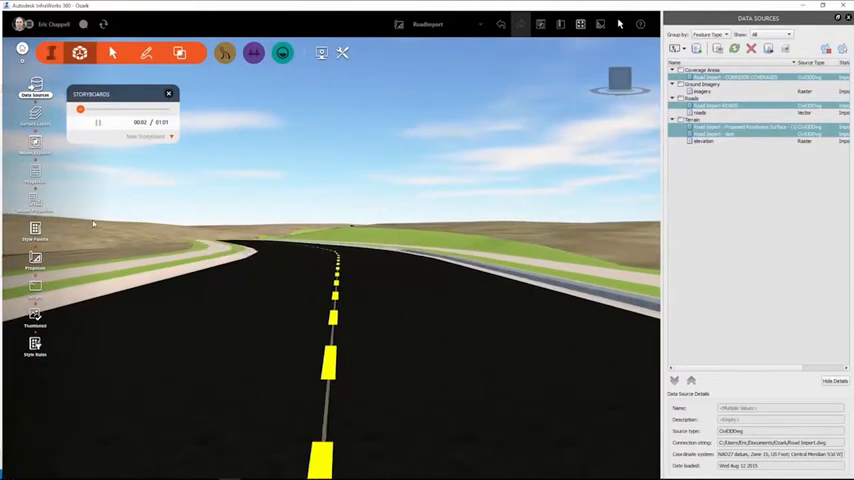